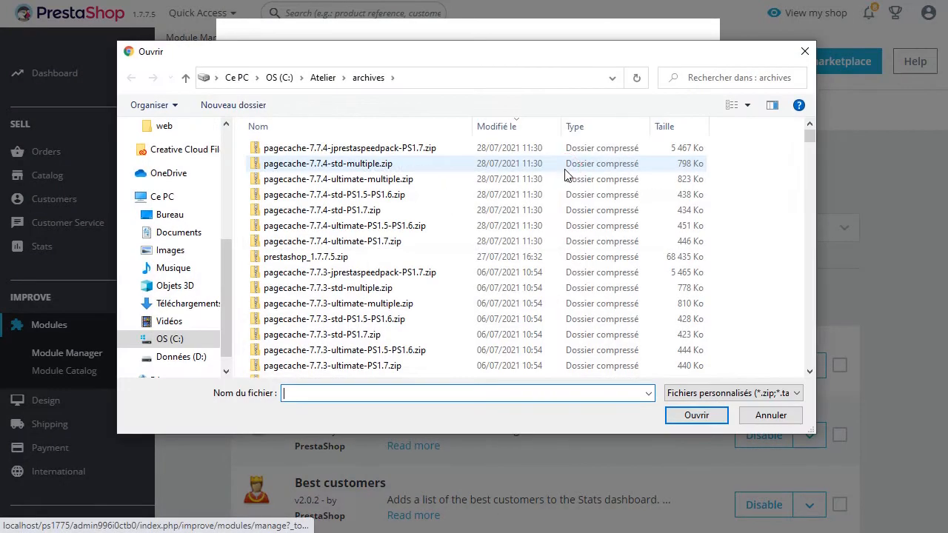
Upload pagecache-7.7.4-ultimate-PS1.7.zip and proceed with installing the authenticated module
{"action": "left_click", "coordinate": [332, 240]}
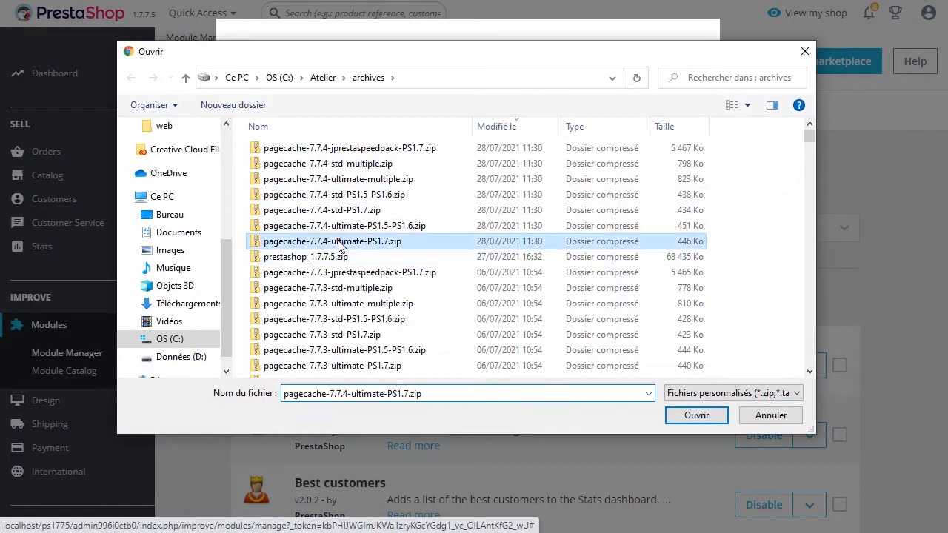
{"action": "left_click", "coordinate": [696, 414]}
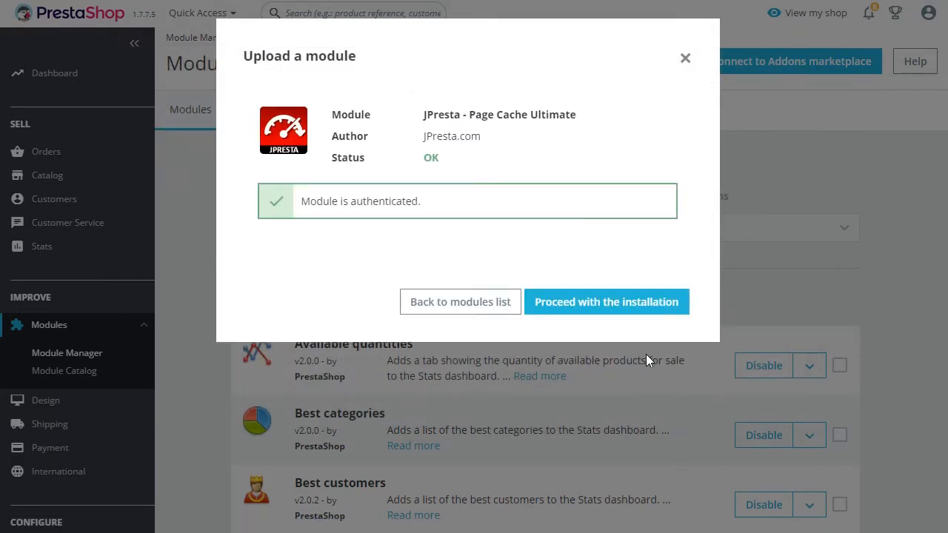
{"action": "left_click", "coordinate": [605, 303]}
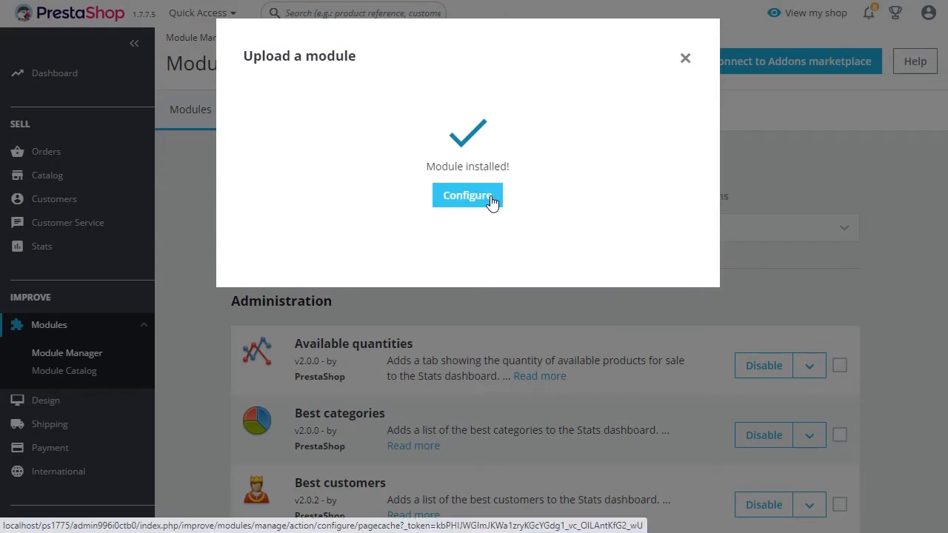
In the setup checklist, declare Prestashop Addons as seller, validate installation, and run auto-configuration
{"action": "left_click", "coordinate": [468, 196]}
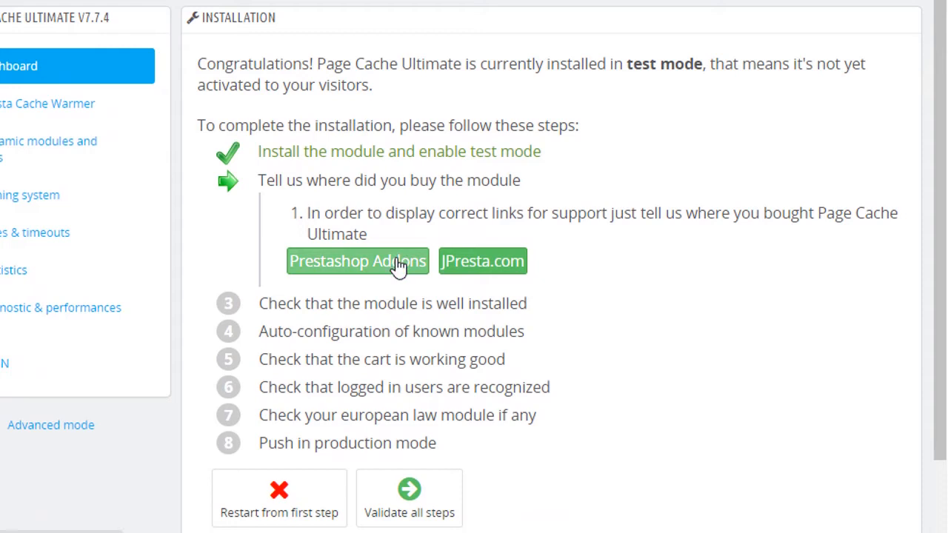
{"action": "left_click", "coordinate": [359, 261]}
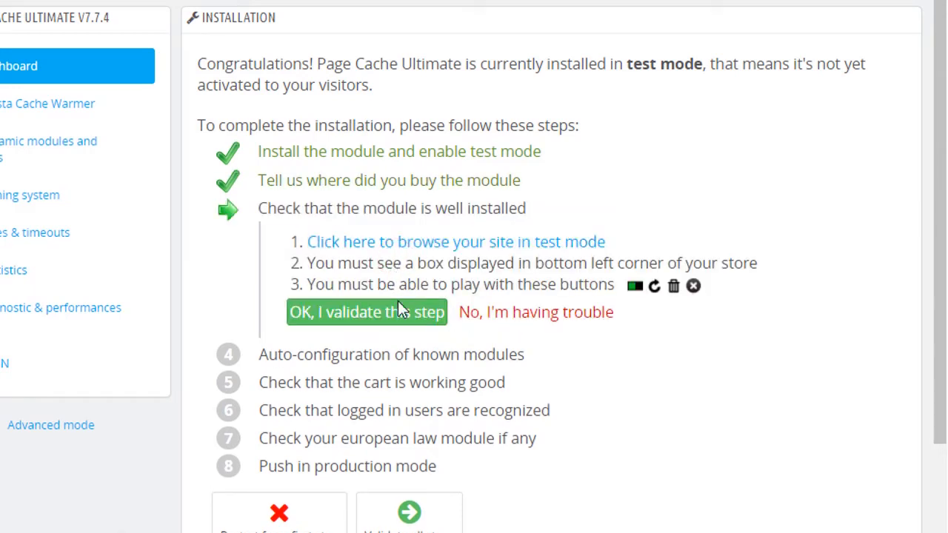
{"action": "left_click", "coordinate": [367, 311]}
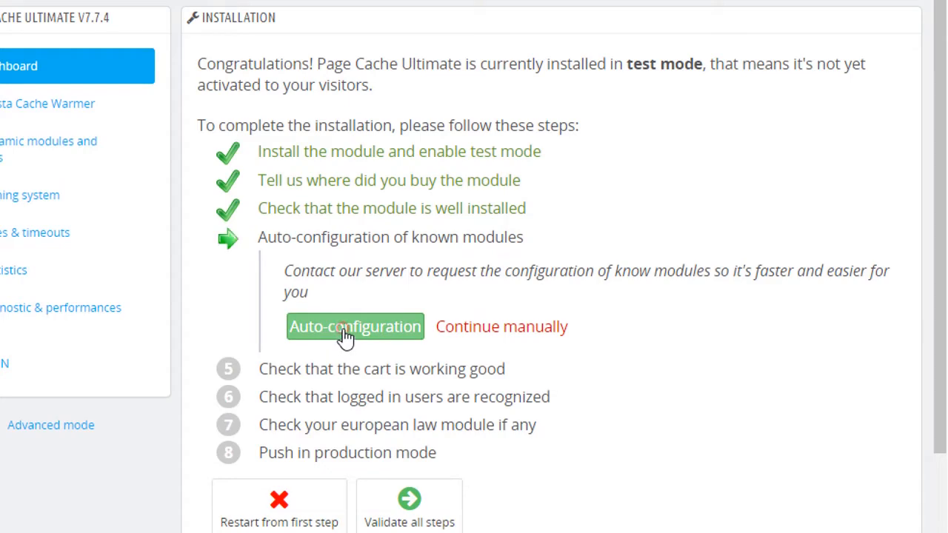
{"action": "left_click", "coordinate": [355, 327]}
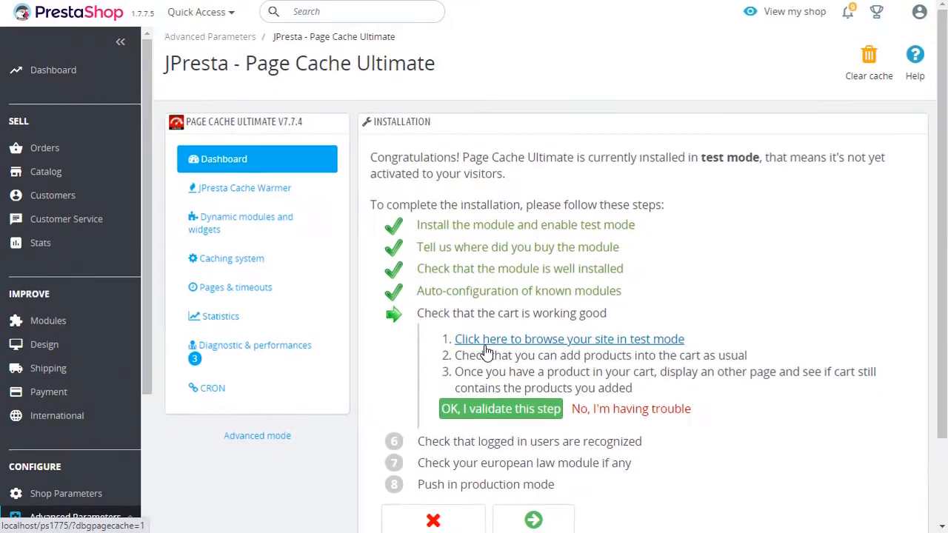
{"action": "left_click", "coordinate": [239, 222]}
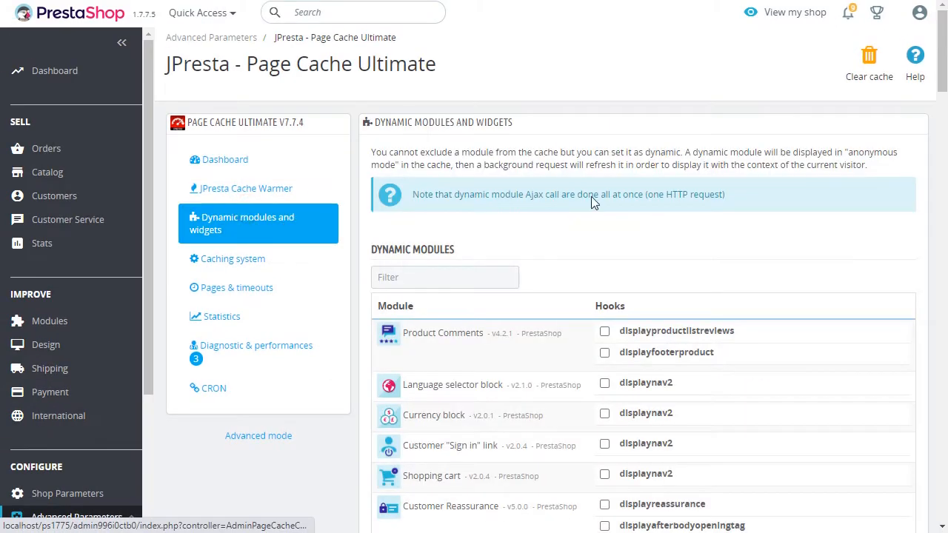
{"action": "scroll", "scroll_direction": "down", "scroll_amount": 3}
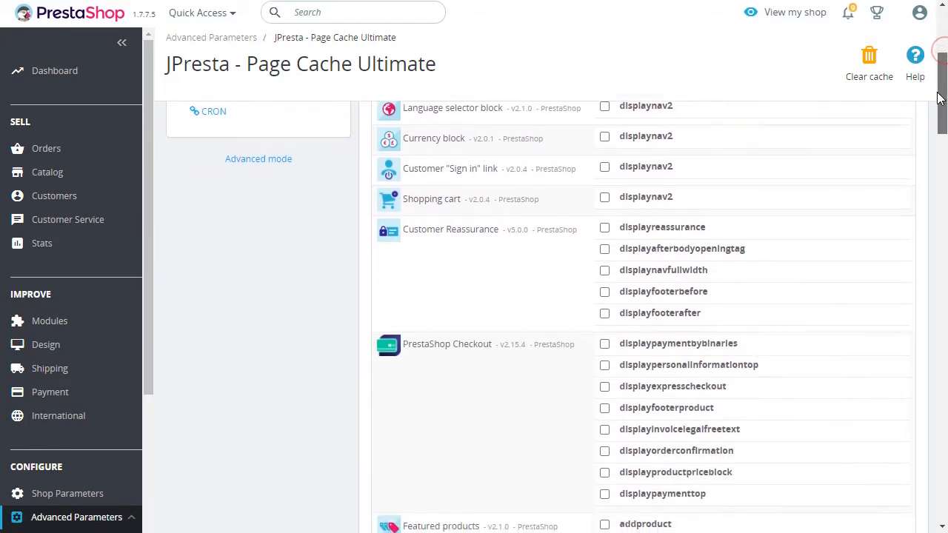
{"action": "scroll", "scroll_direction": "down", "scroll_amount": 3}
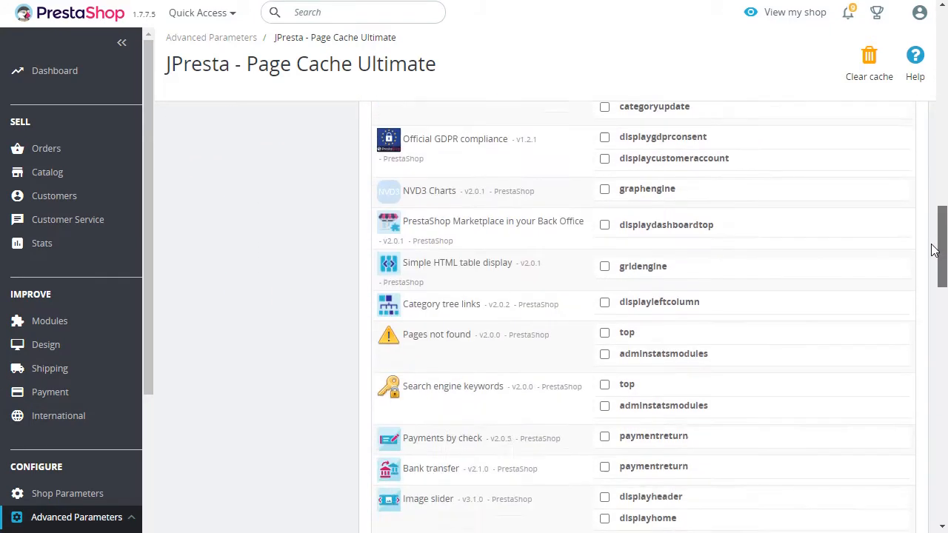
{"action": "scroll", "scroll_direction": "down", "scroll_amount": 3}
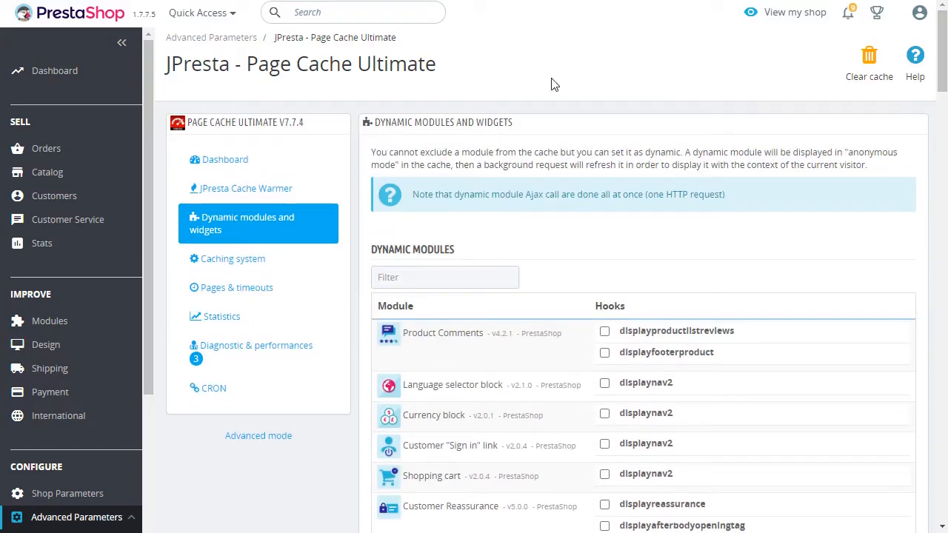
{"action": "left_click", "coordinate": [226, 160]}
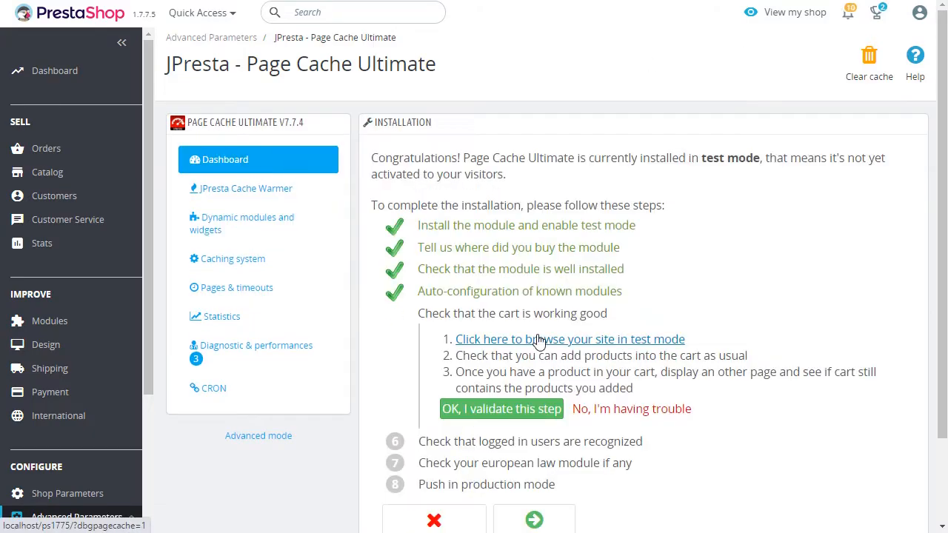
Browse the storefront in test mode to The Adventure Begins framed poster in the Art category
{"action": "left_click", "coordinate": [569, 338]}
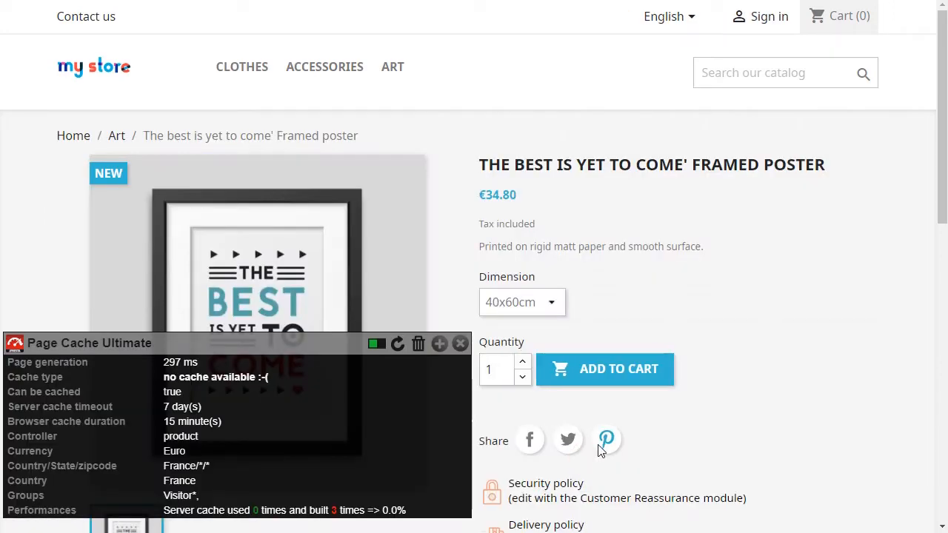
{"action": "left_click", "coordinate": [116, 136]}
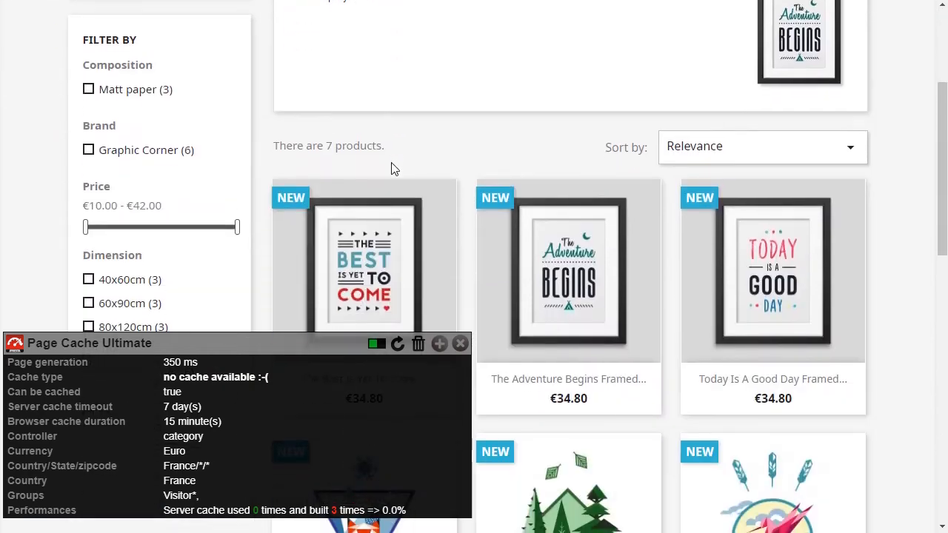
{"action": "left_click", "coordinate": [568, 269]}
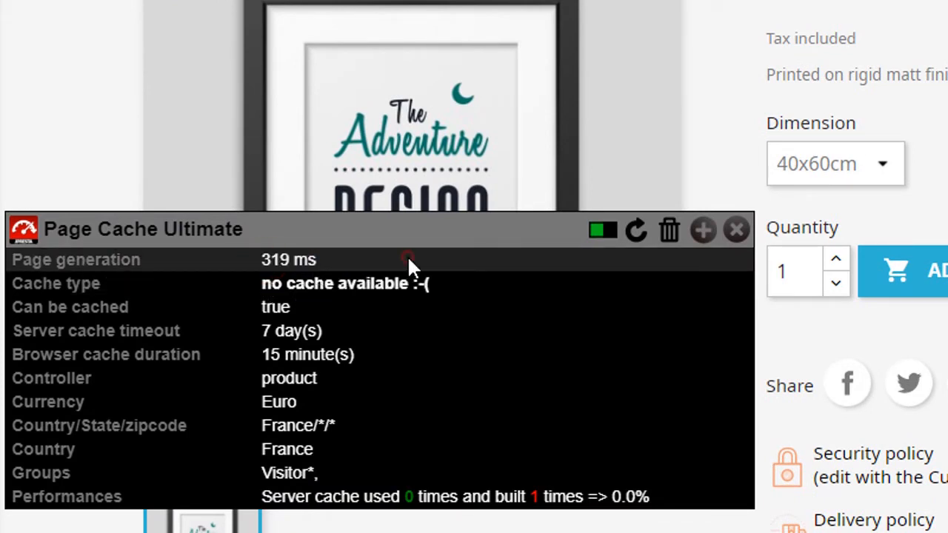
Reload the poster page so the infos box reports it served from server cache
{"action": "left_click", "coordinate": [635, 230]}
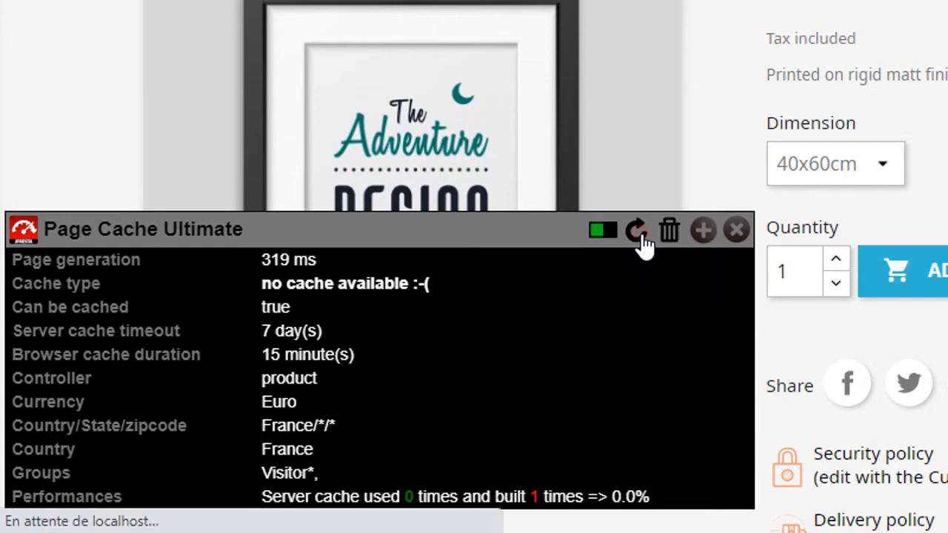
{"action": "left_click", "coordinate": [635, 230]}
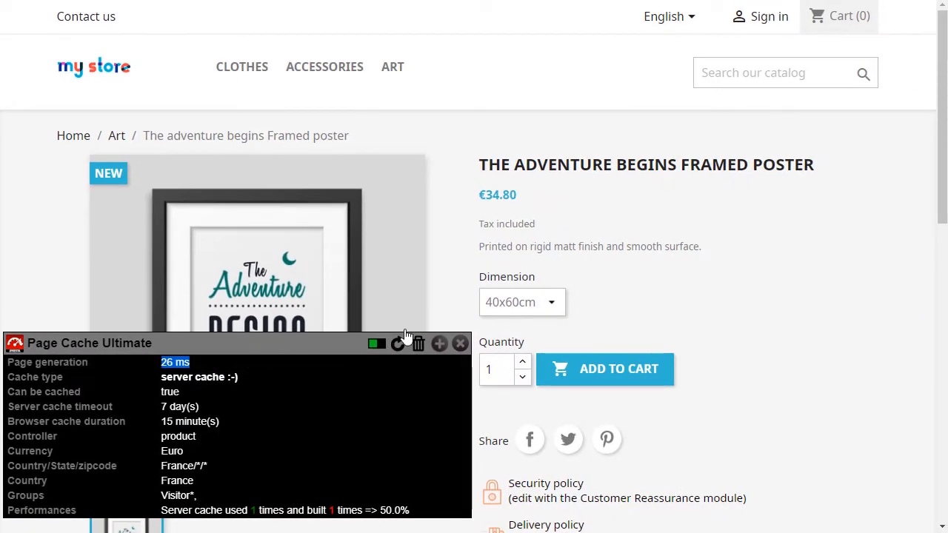
{"action": "left_click", "coordinate": [768, 16]}
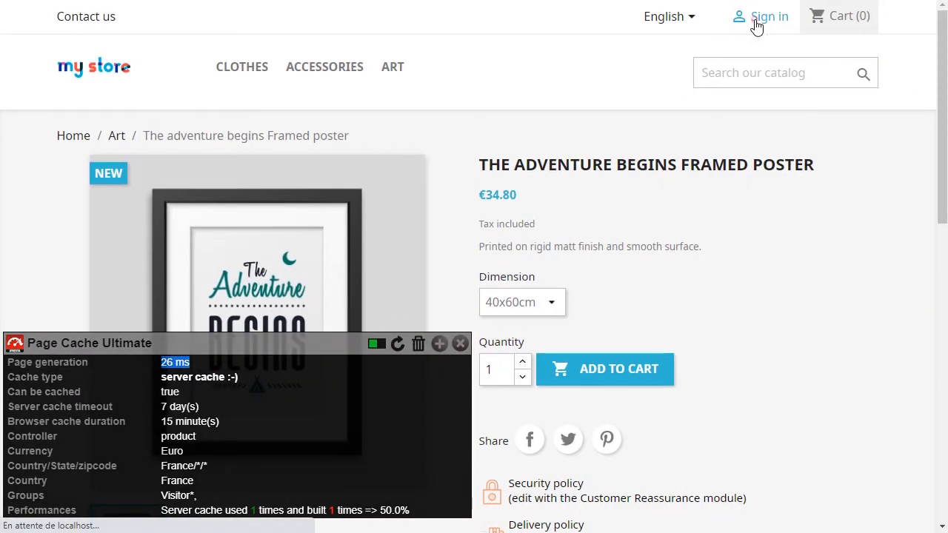
Sign in to the customer account and add the framed poster to the cart
{"action": "left_click", "coordinate": [768, 16]}
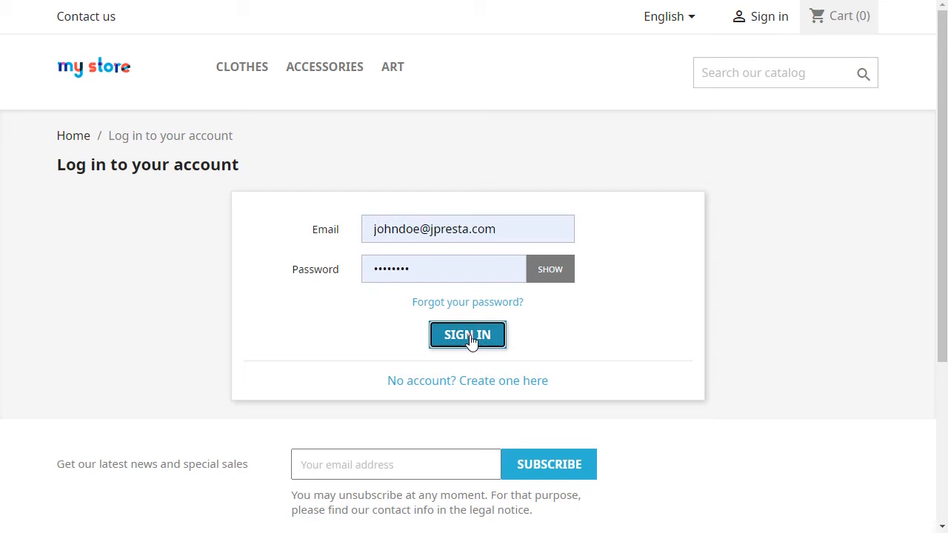
{"action": "left_click", "coordinate": [468, 335]}
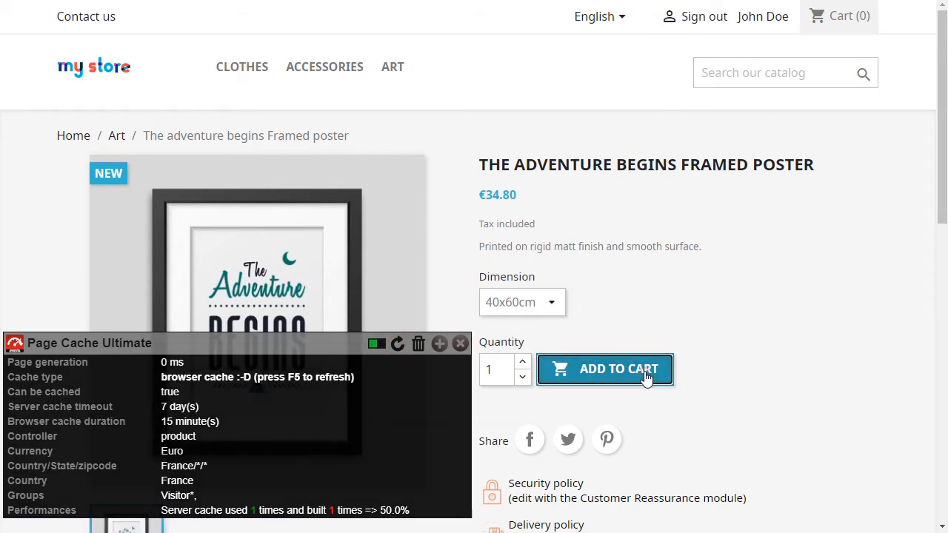
{"action": "left_click", "coordinate": [604, 369]}
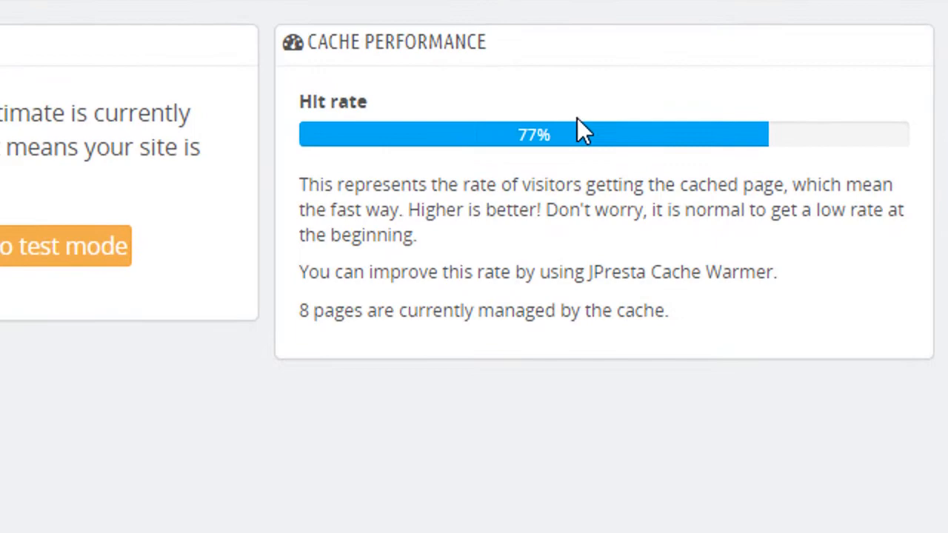
{"action": "mouse_move", "coordinate": [570, 178]}
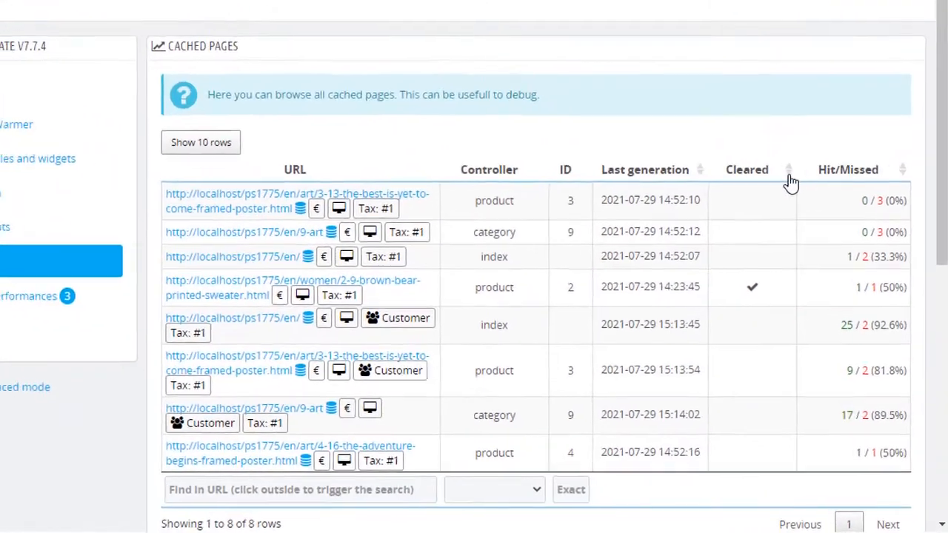
Scroll through the list of 8 cached pages in Diagnostic & performances
{"action": "scroll", "scroll_direction": "down", "scroll_amount": 3}
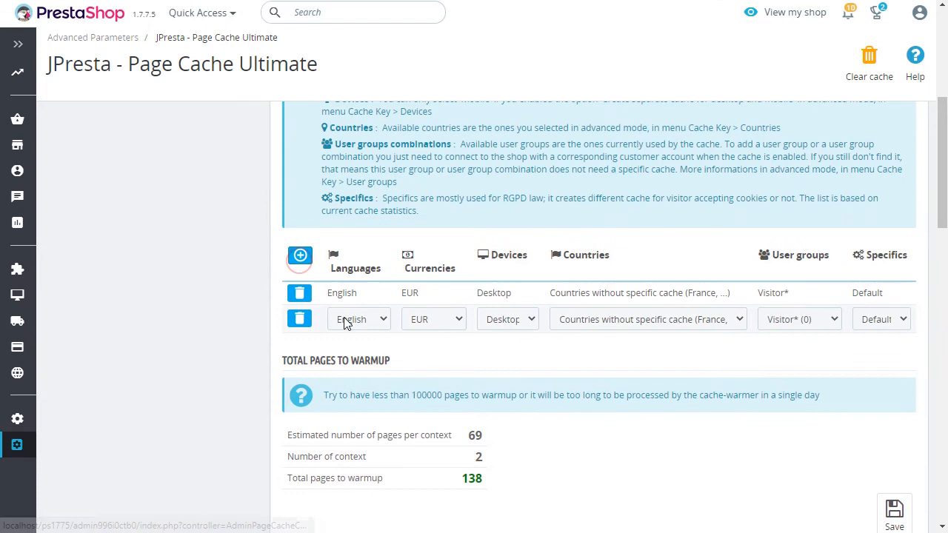
Configure the new warmer context row as Français, Mobile, Customer group and review warmup settings
{"action": "left_click", "coordinate": [359, 319]}
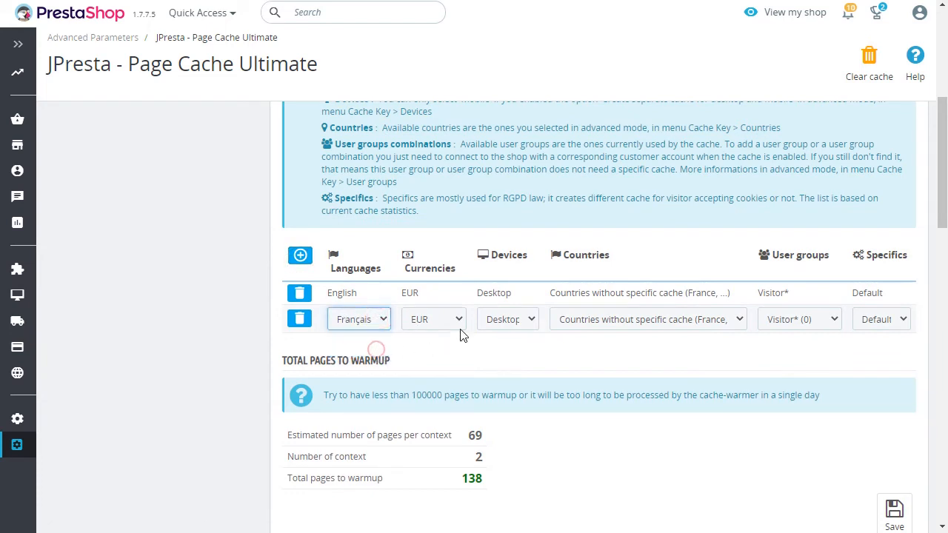
{"action": "left_click", "coordinate": [800, 320]}
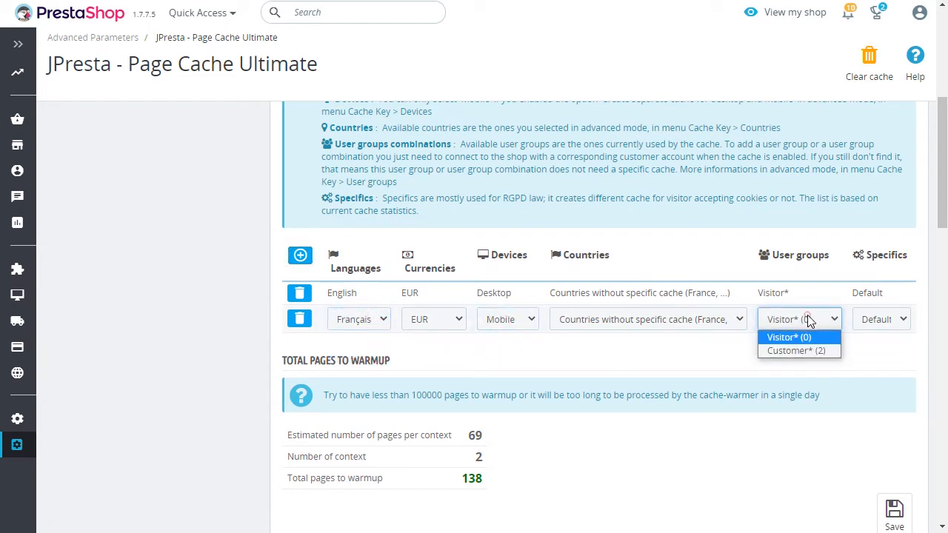
{"action": "mouse_move", "coordinate": [797, 350]}
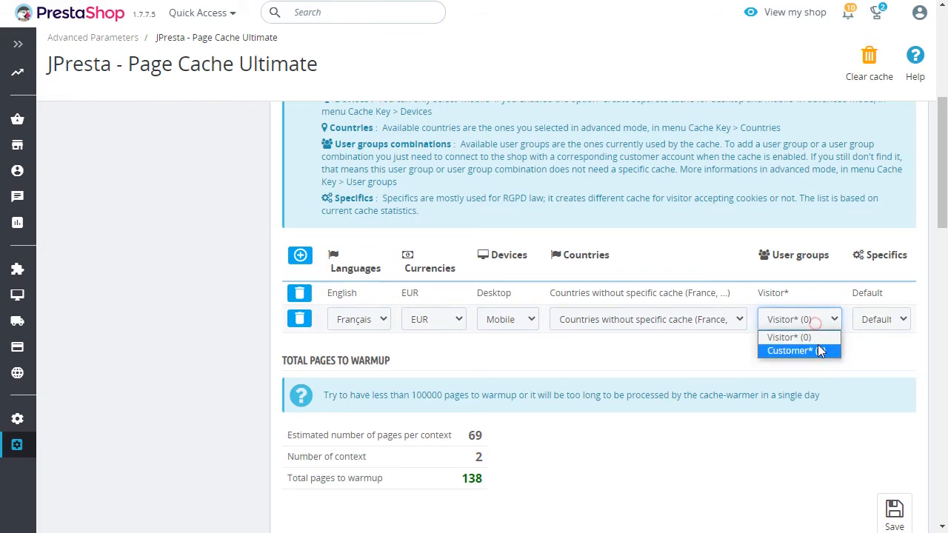
{"action": "left_click", "coordinate": [791, 350]}
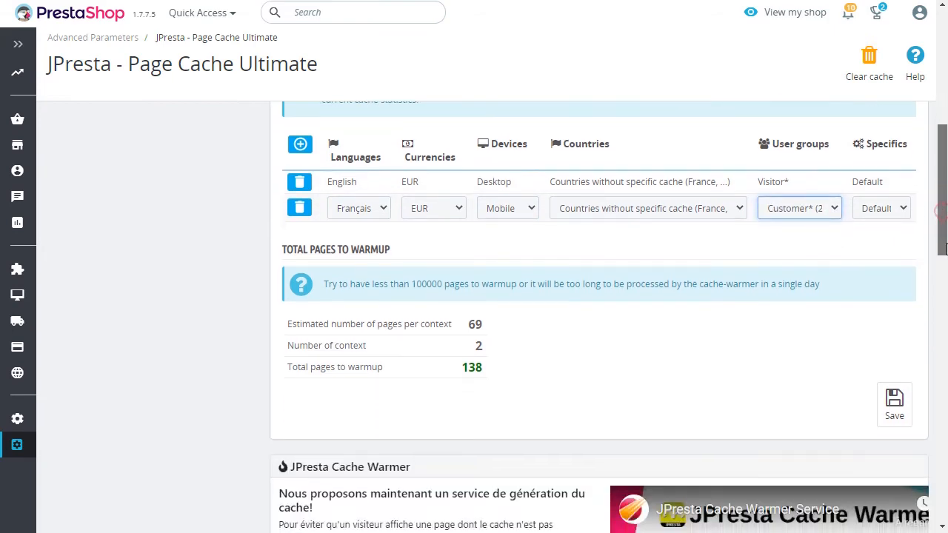
{"action": "scroll", "scroll_direction": "down", "scroll_amount": 3}
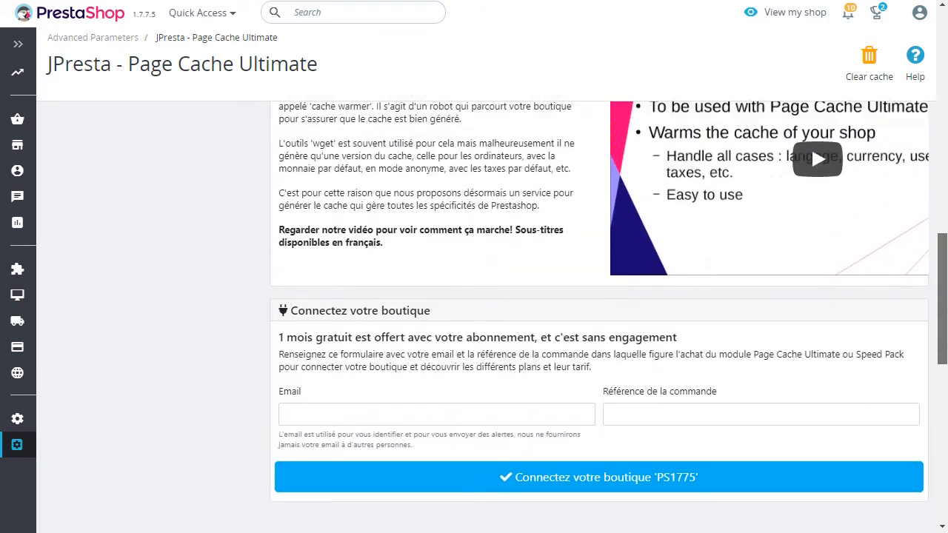
{"action": "left_click", "coordinate": [127, 189]}
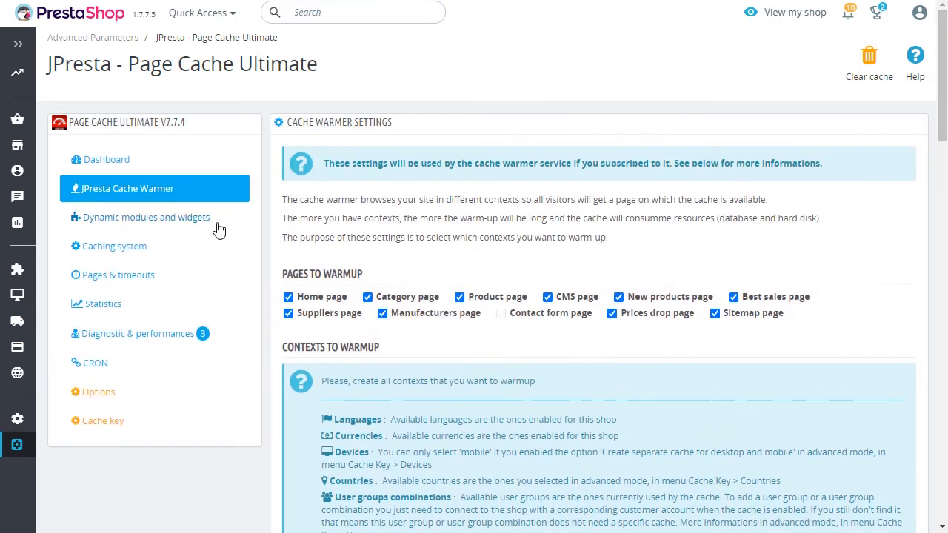
Review Caching system, Pages & timeouts, Options and Cache key settings down to countries and user groups
{"action": "left_click", "coordinate": [114, 246]}
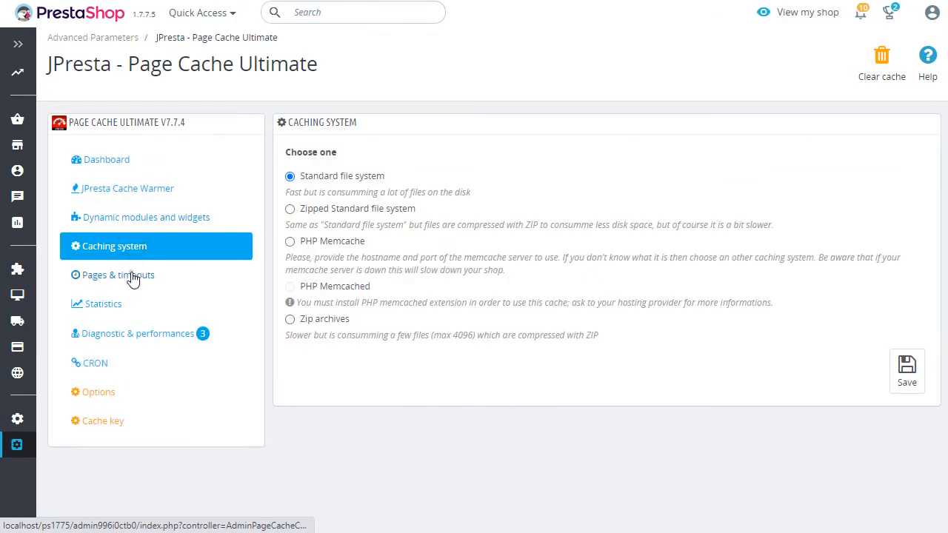
{"action": "left_click", "coordinate": [119, 274]}
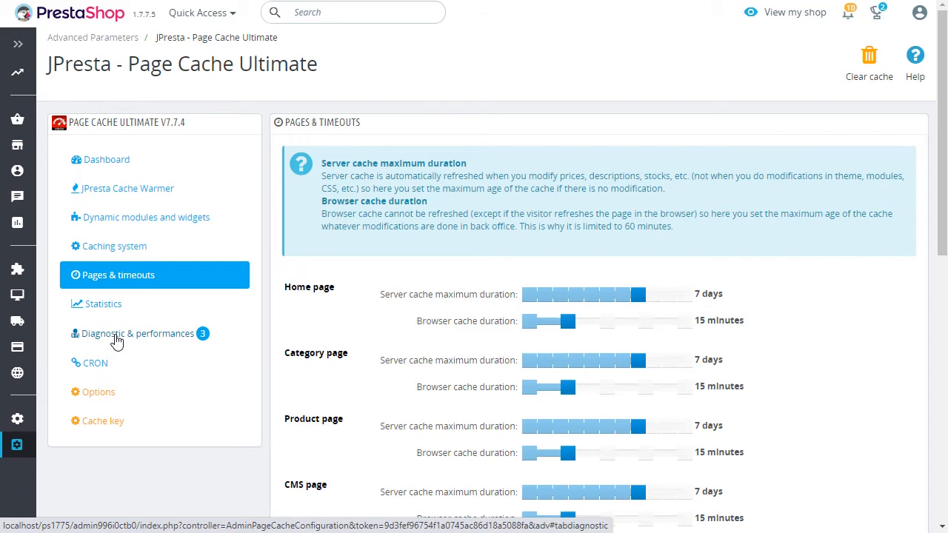
{"action": "left_click", "coordinate": [98, 391]}
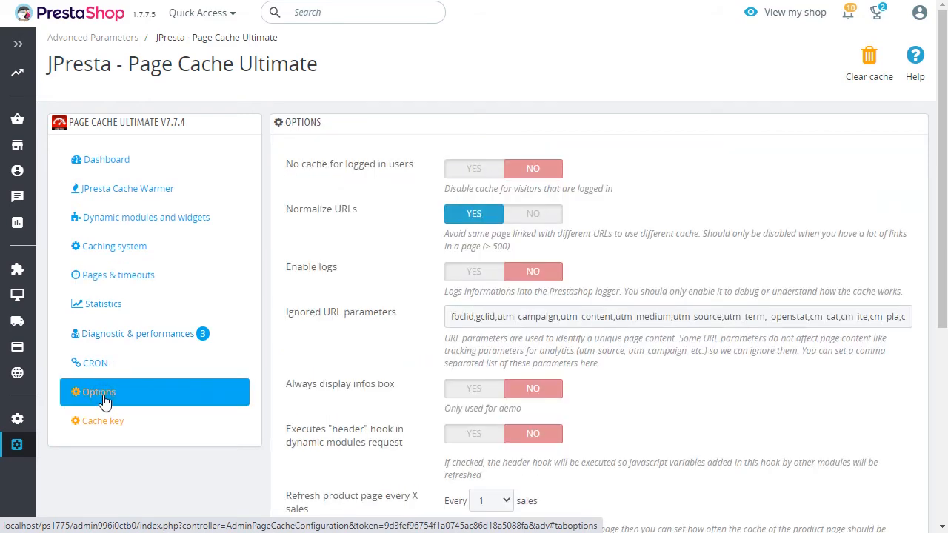
{"action": "left_click", "coordinate": [103, 421]}
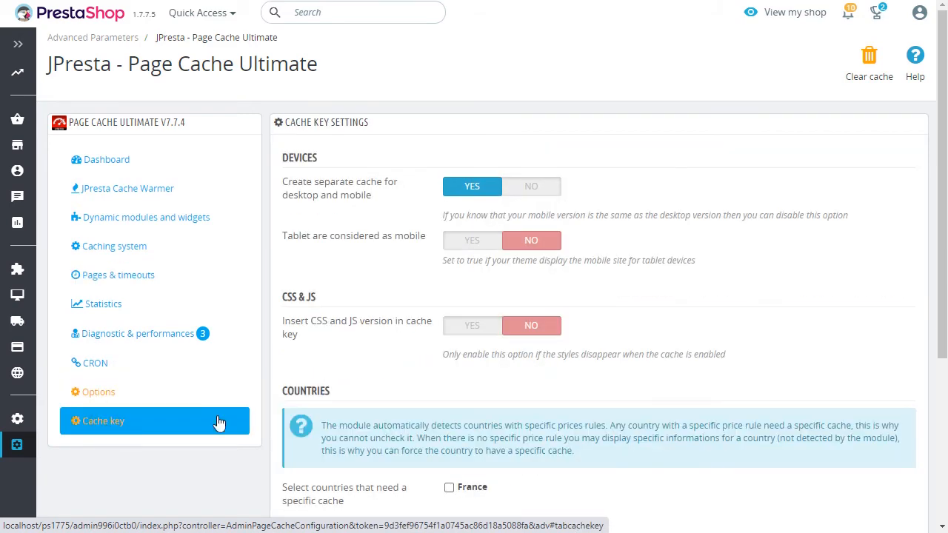
{"action": "scroll", "scroll_direction": "down", "scroll_amount": 3}
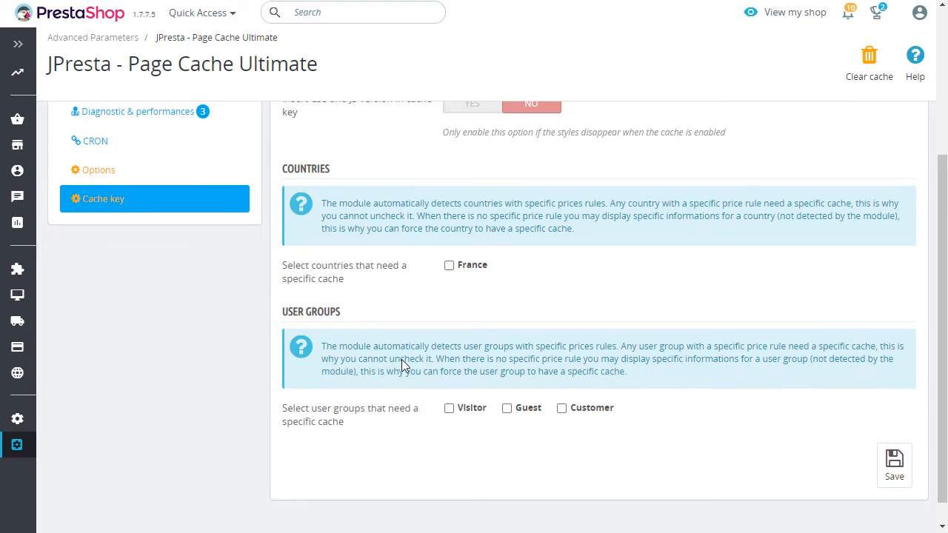